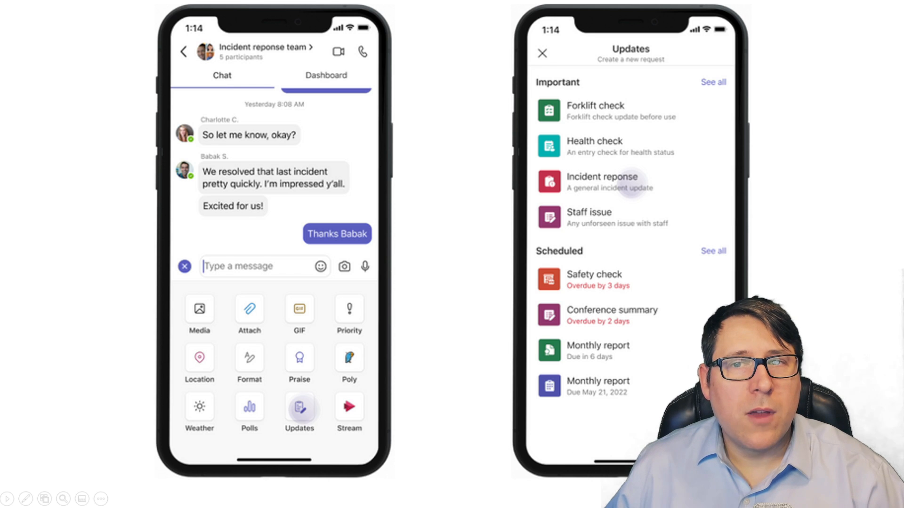
# - Advance to the slide with the filled incident form and the update posted in chat
pyautogui.click(602, 182)
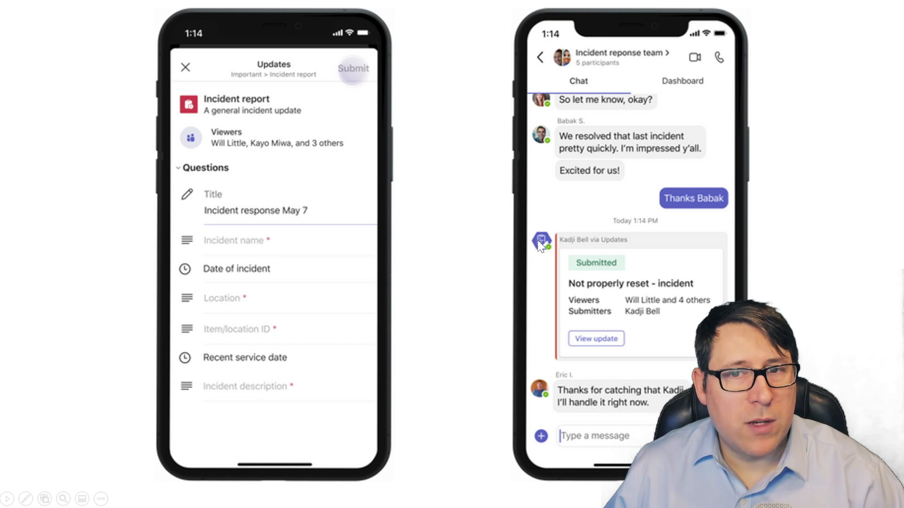
pyautogui.moveTo(62, 192)
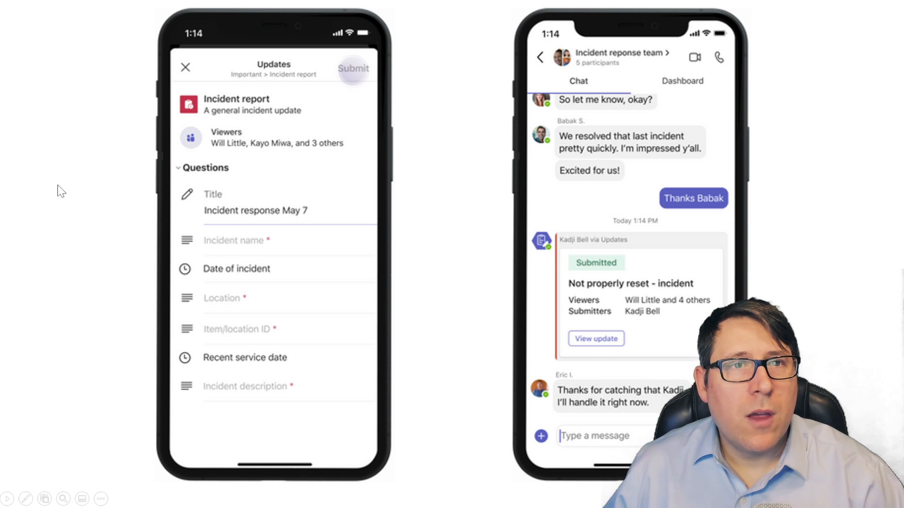